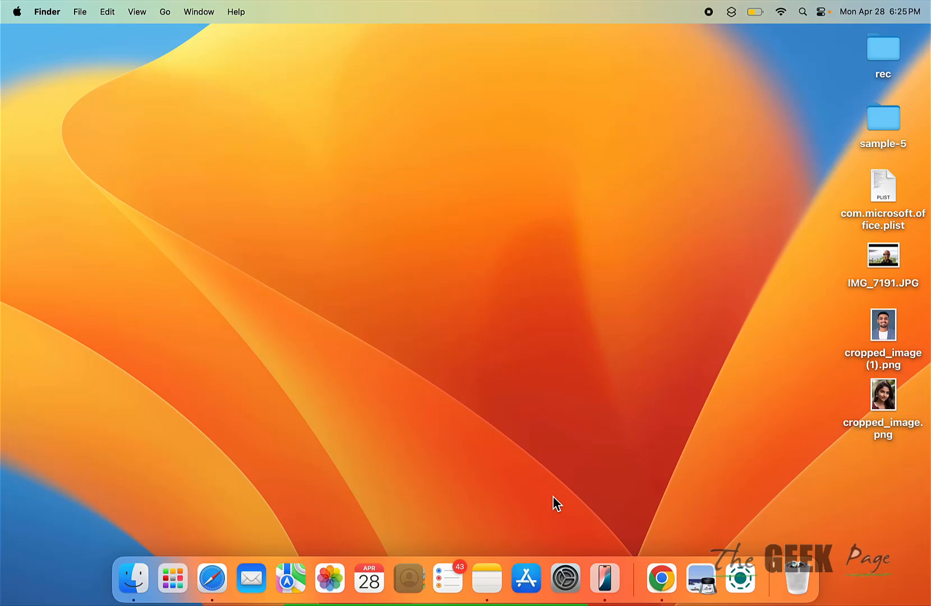
{"action": "mouse_move", "coordinate": [539, 467]}
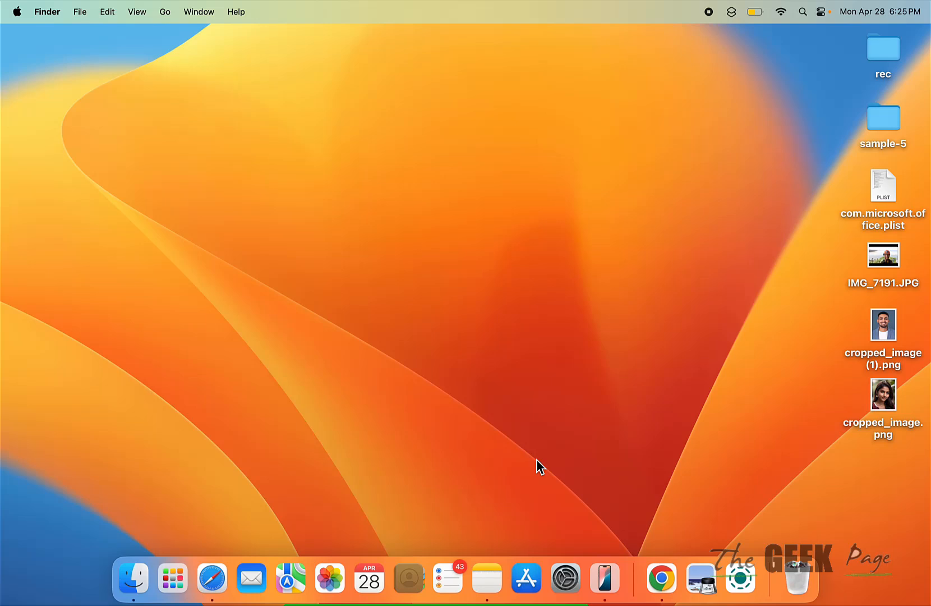
{"action": "mouse_move", "coordinate": [183, 304]}
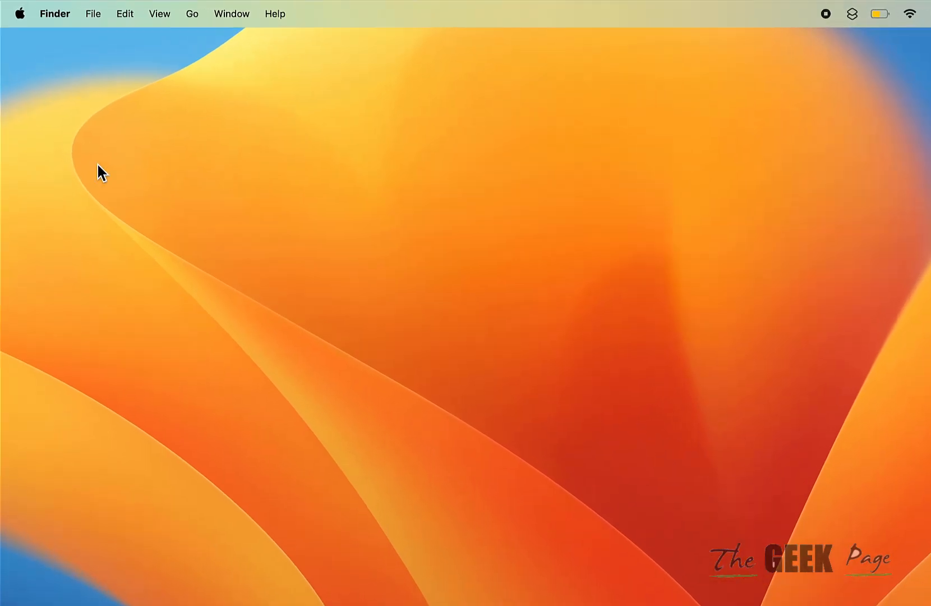
Force quit Safari from the Apple menu, accepting the unsaved-changes warning.
{"action": "left_click", "coordinate": [20, 12]}
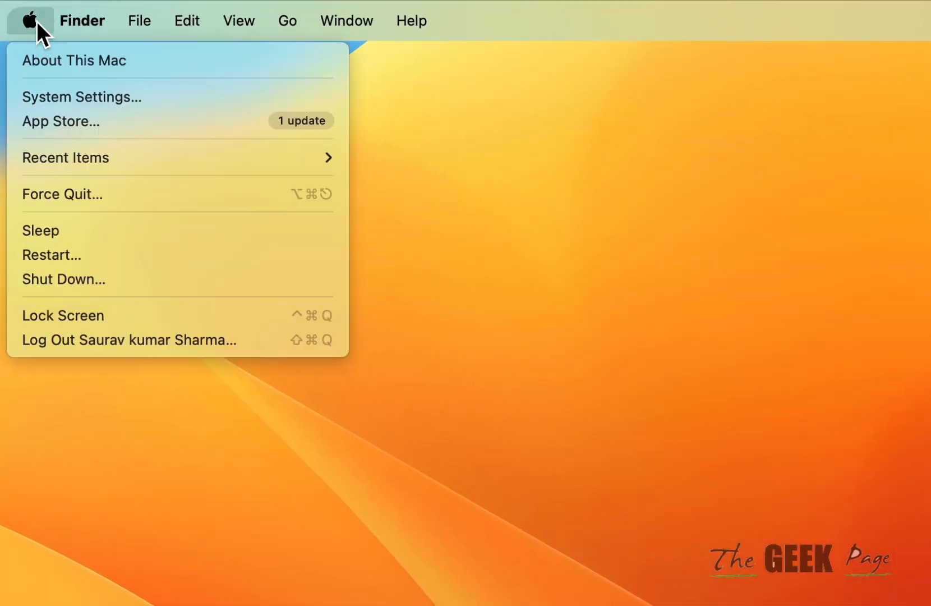
{"action": "left_click", "coordinate": [62, 193]}
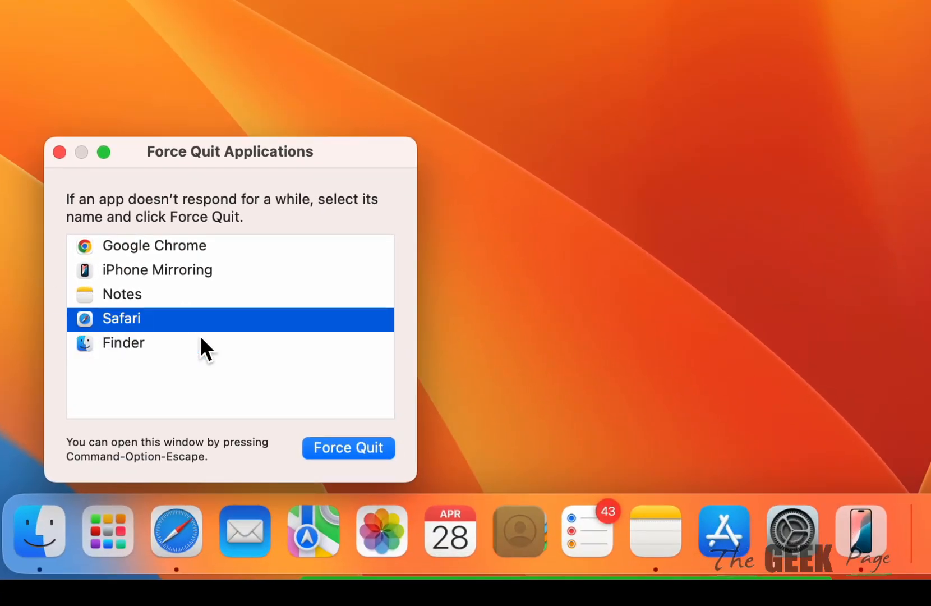
{"action": "mouse_move", "coordinate": [131, 347]}
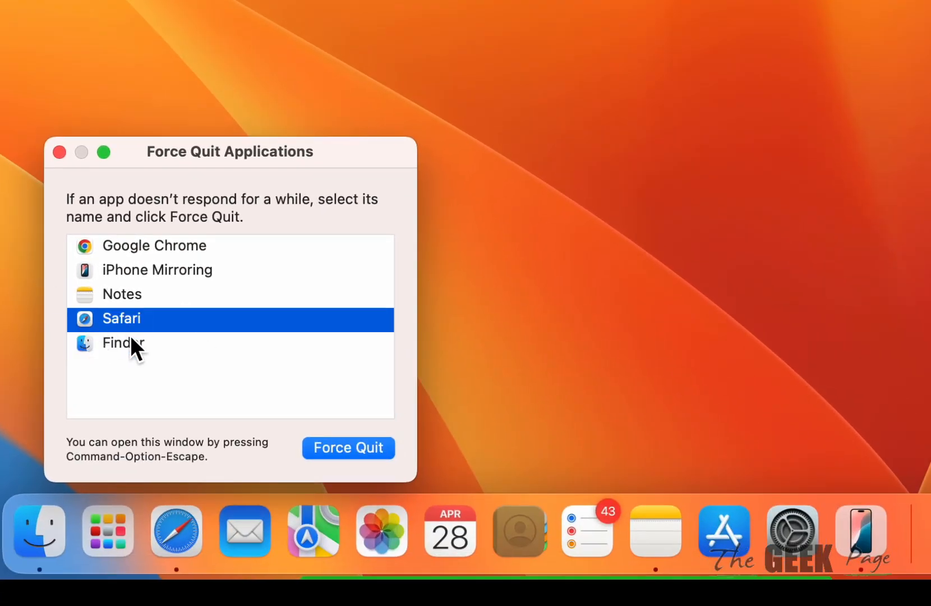
{"action": "mouse_move", "coordinate": [147, 350]}
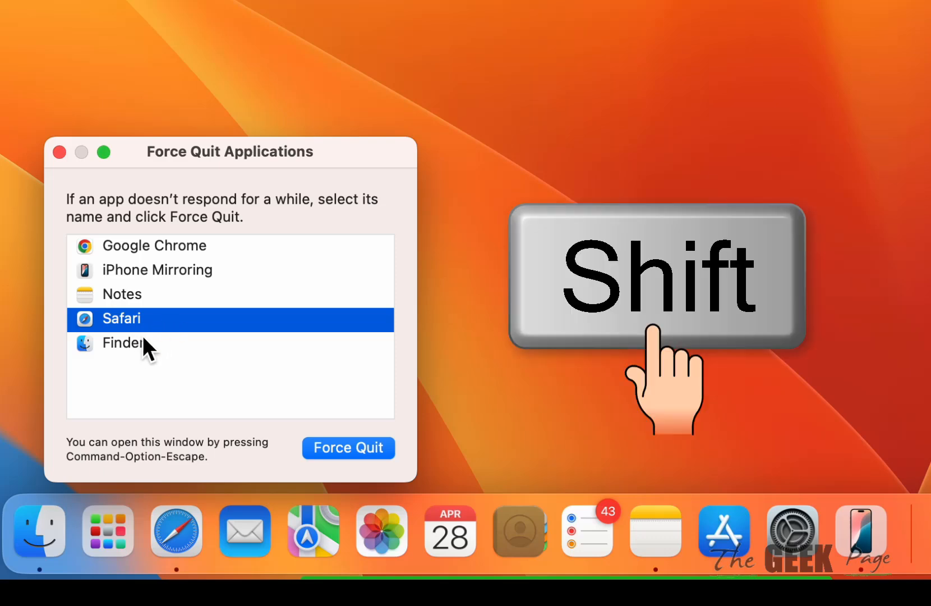
{"action": "mouse_move", "coordinate": [295, 437]}
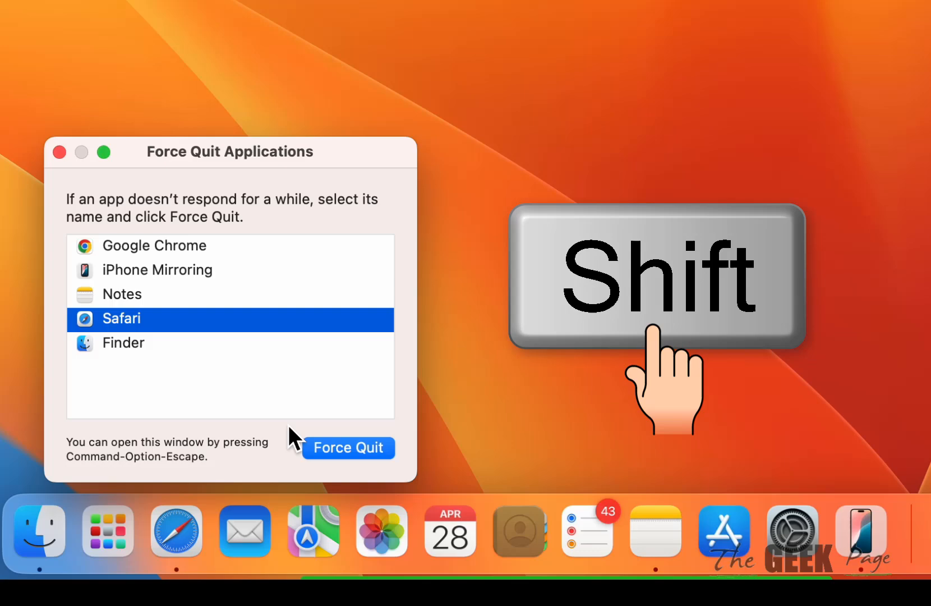
{"action": "left_click", "coordinate": [347, 448]}
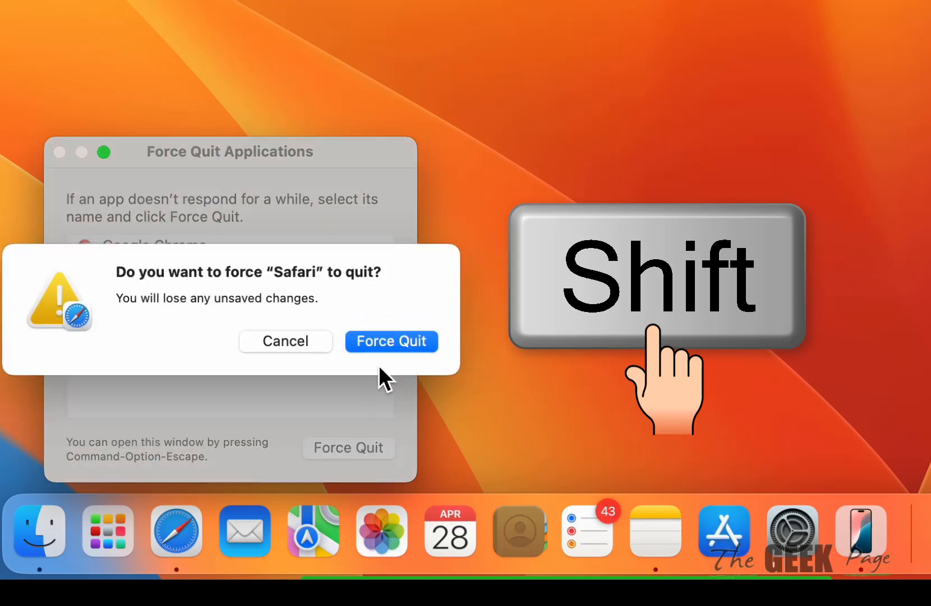
{"action": "left_click", "coordinate": [391, 341]}
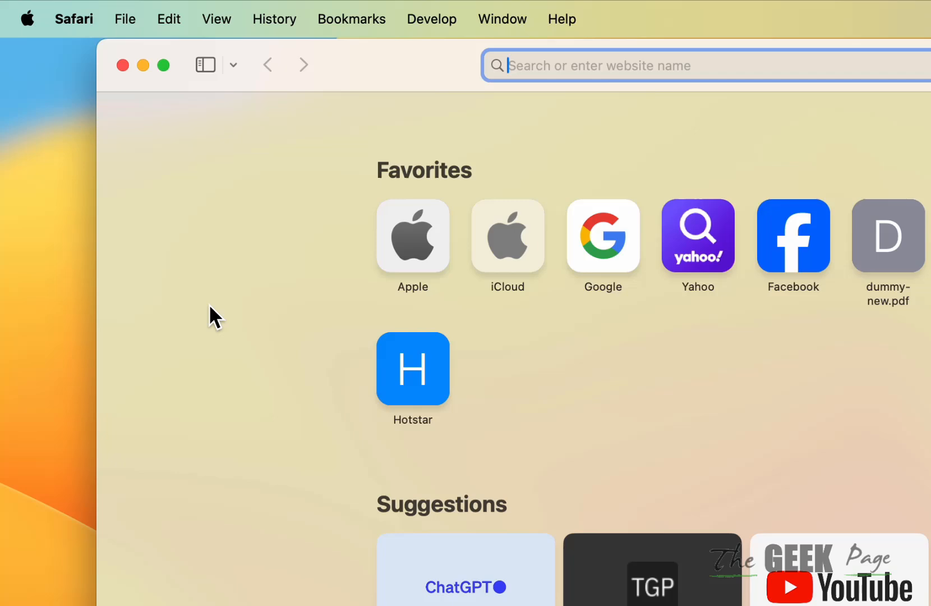
Remove all stored website data in Safari's Privacy settings, leaving No Saved Website Data.
{"action": "left_click", "coordinate": [74, 19]}
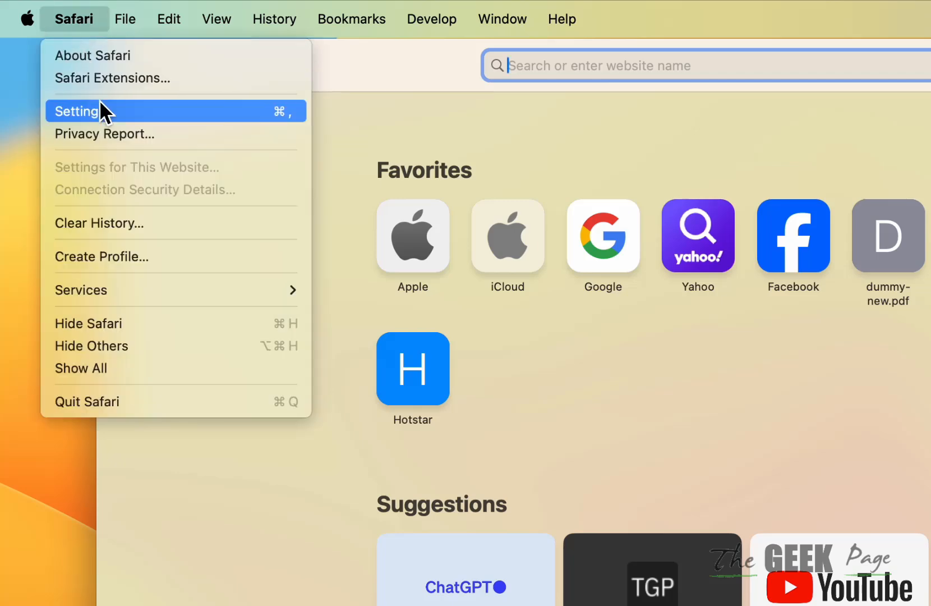
{"action": "left_click", "coordinate": [77, 111]}
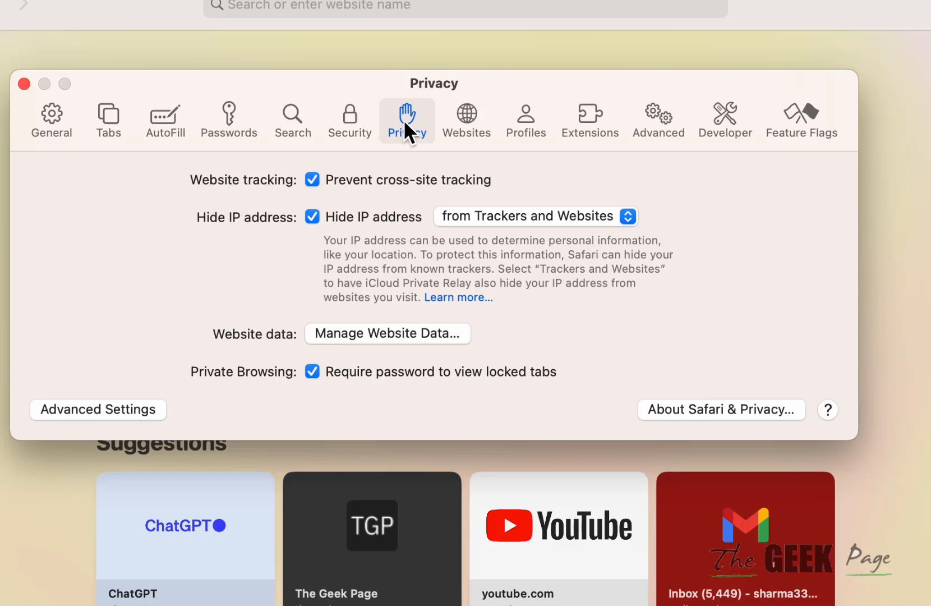
{"action": "mouse_move", "coordinate": [382, 350]}
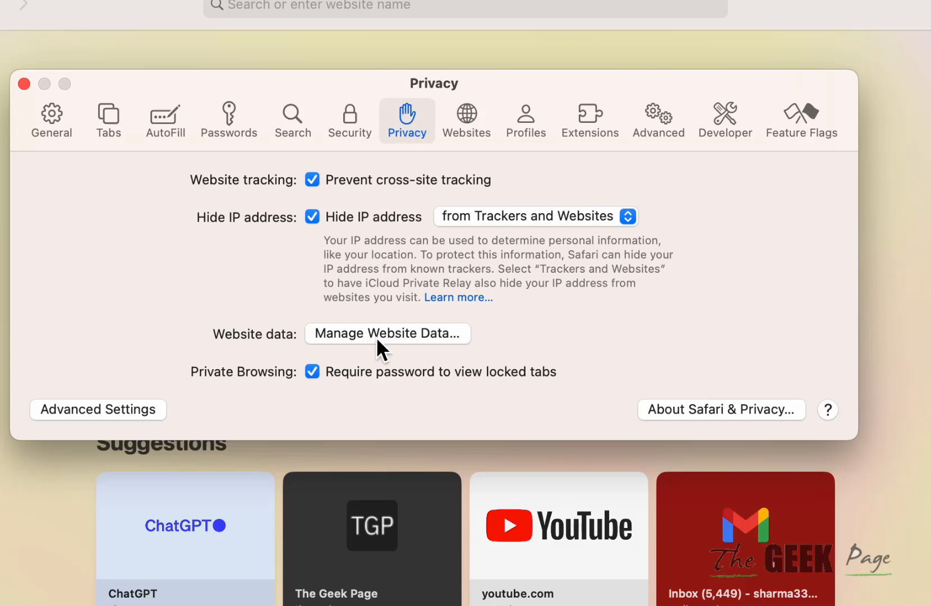
{"action": "left_click", "coordinate": [386, 333]}
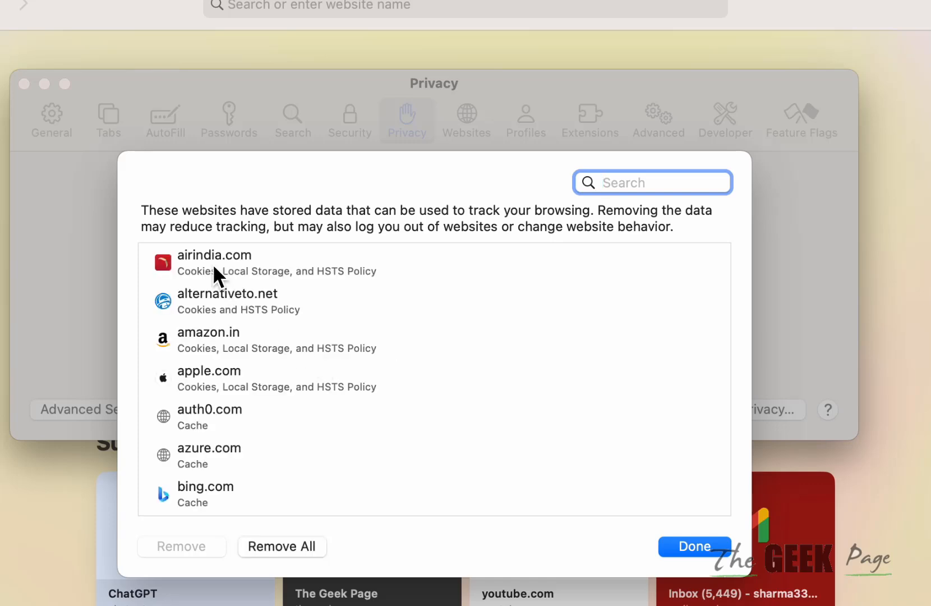
{"action": "left_click", "coordinate": [282, 546]}
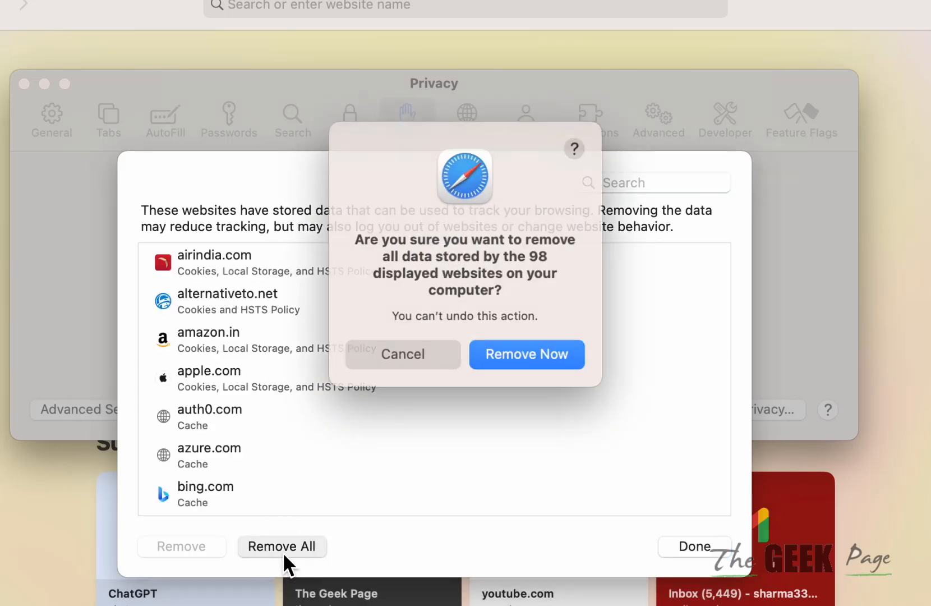
{"action": "left_click", "coordinate": [402, 354]}
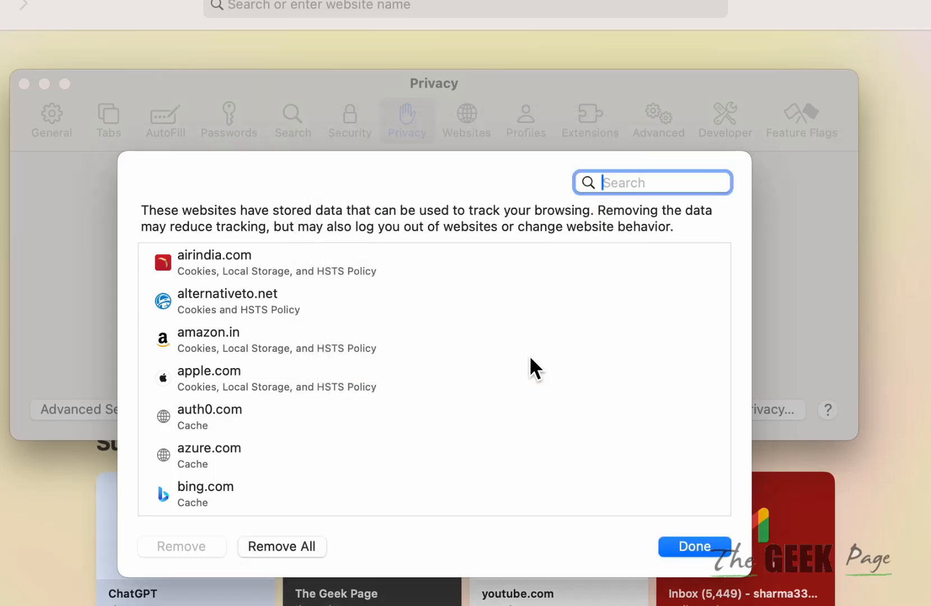
{"action": "left_click", "coordinate": [282, 545]}
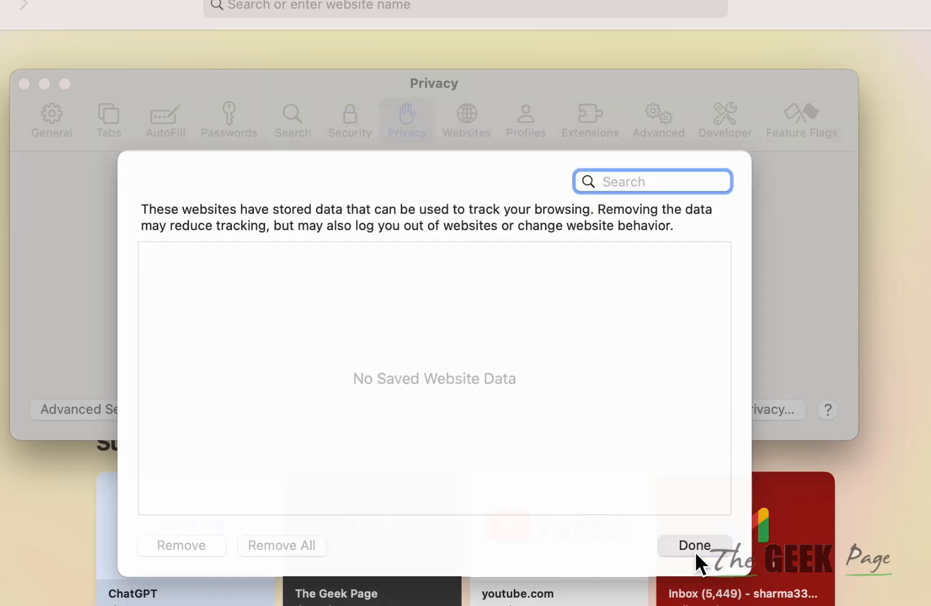
{"action": "left_click", "coordinate": [282, 19]}
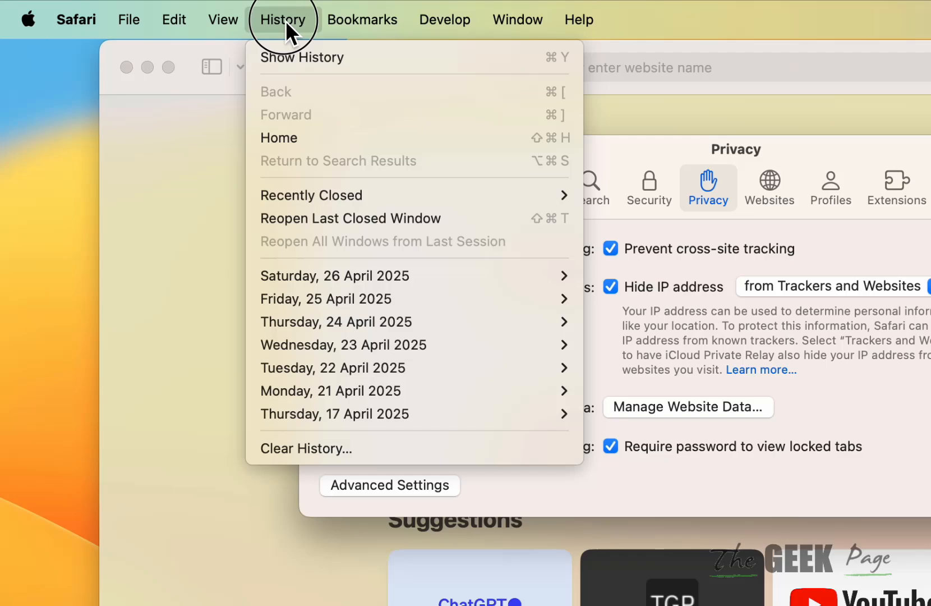
{"action": "mouse_move", "coordinate": [305, 448]}
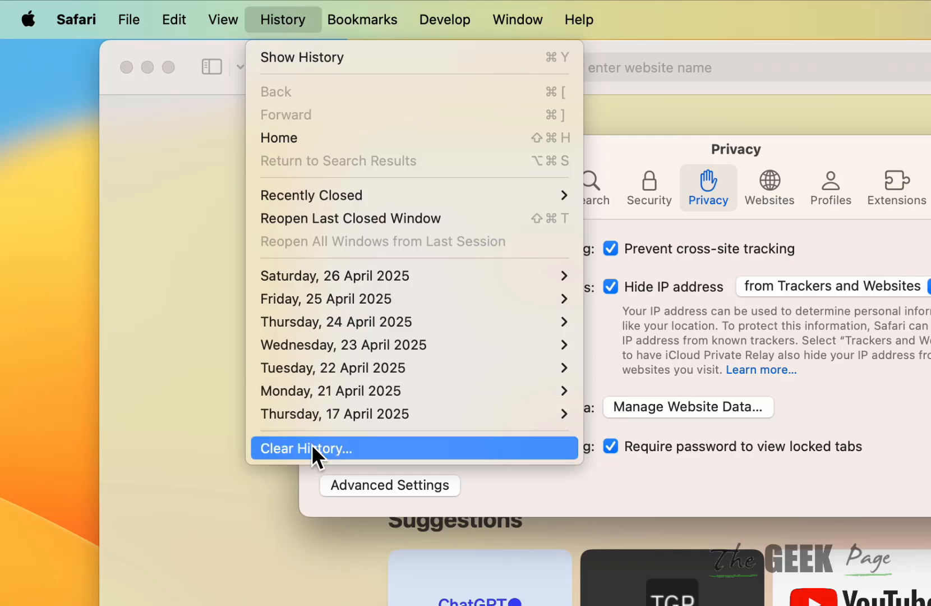
Clear all browsing history and close the Safari window.
{"action": "left_click", "coordinate": [304, 448]}
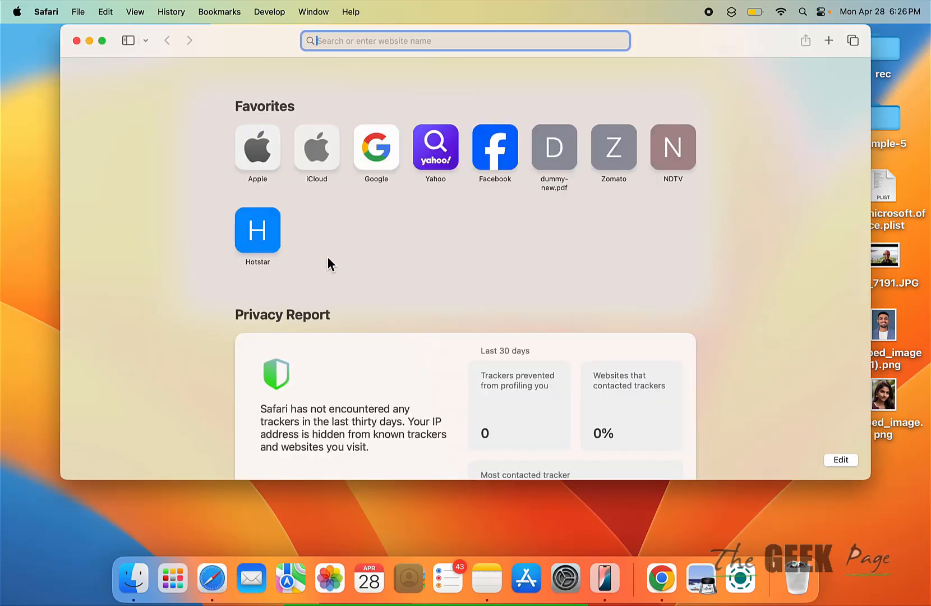
{"action": "left_click", "coordinate": [77, 40]}
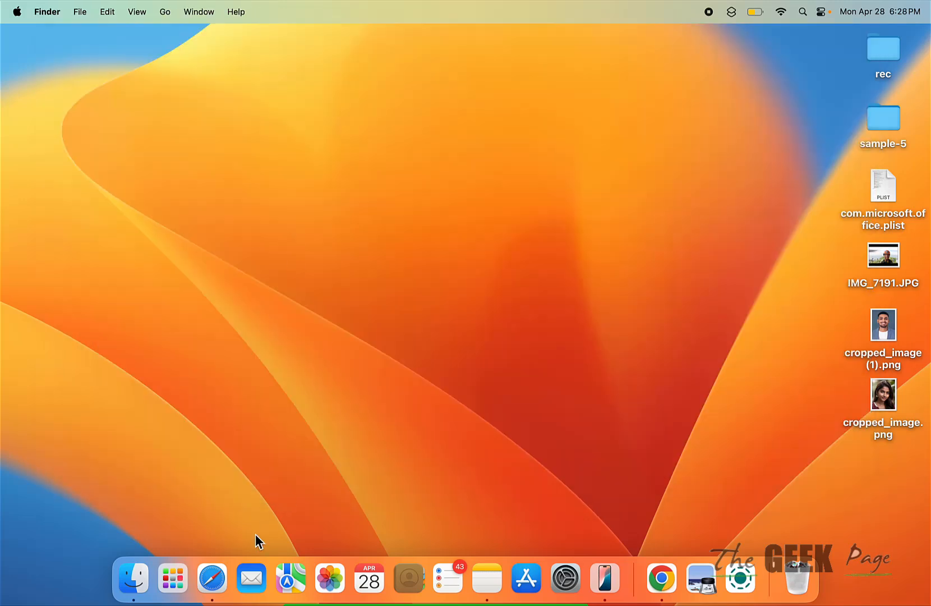
Confirm Safari's Extensions settings show No Extensions, then close settings and the browser window.
{"action": "left_click", "coordinate": [46, 11]}
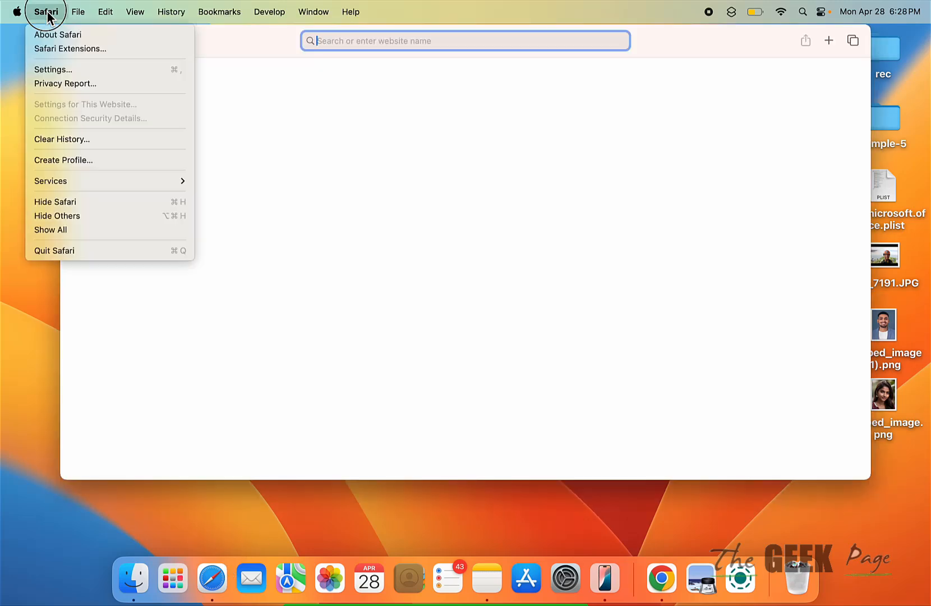
{"action": "left_click", "coordinate": [52, 69]}
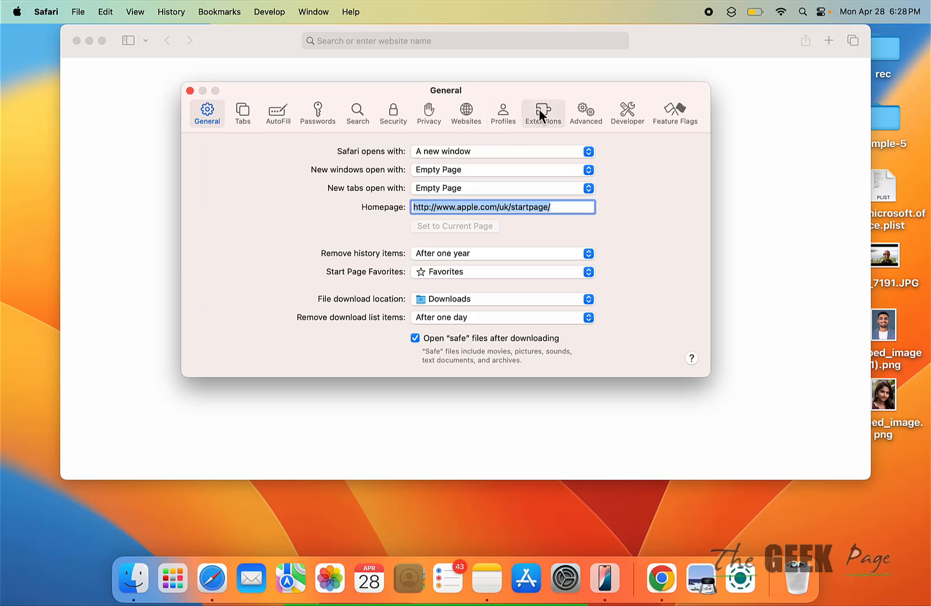
{"action": "left_click", "coordinate": [542, 112]}
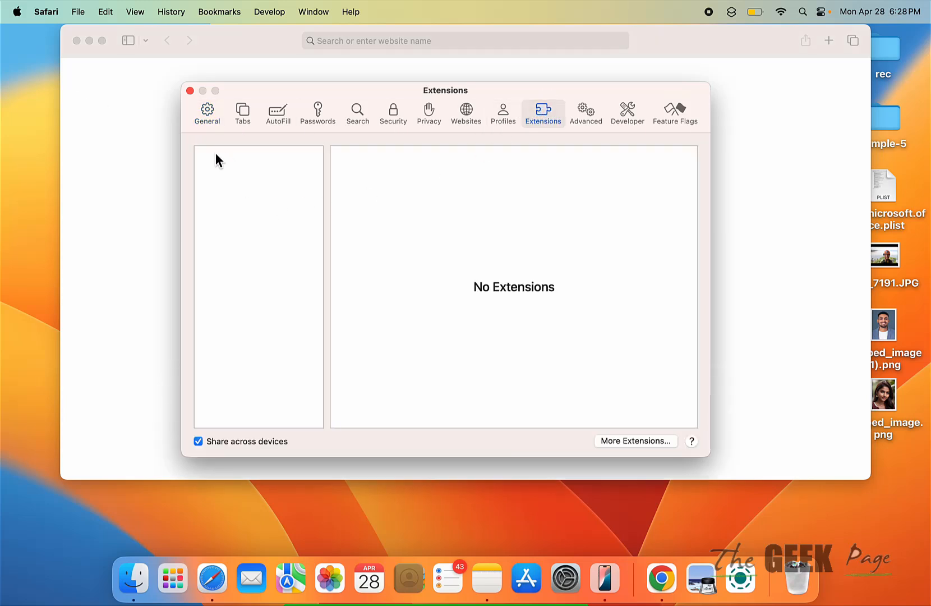
{"action": "mouse_move", "coordinate": [224, 177]}
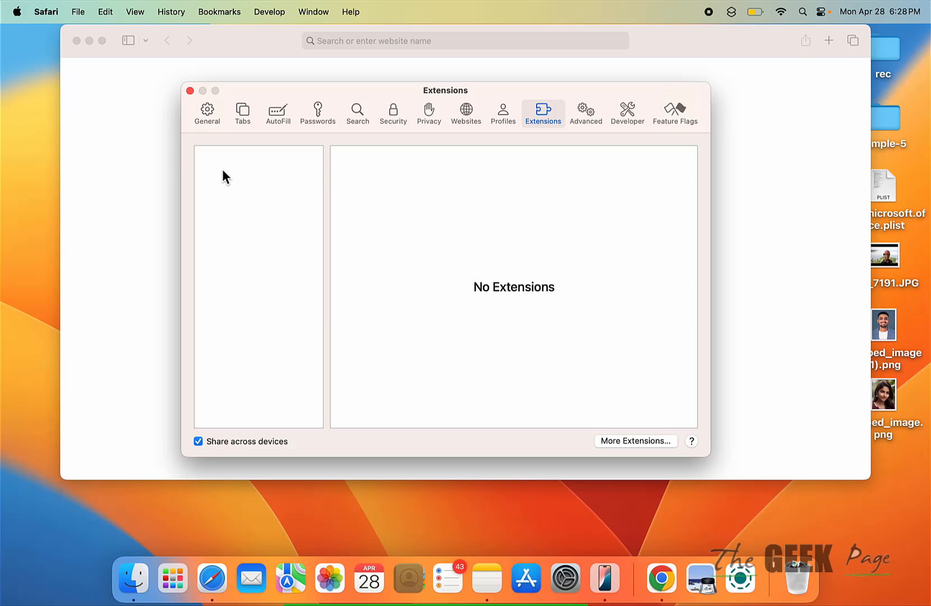
{"action": "mouse_move", "coordinate": [257, 209]}
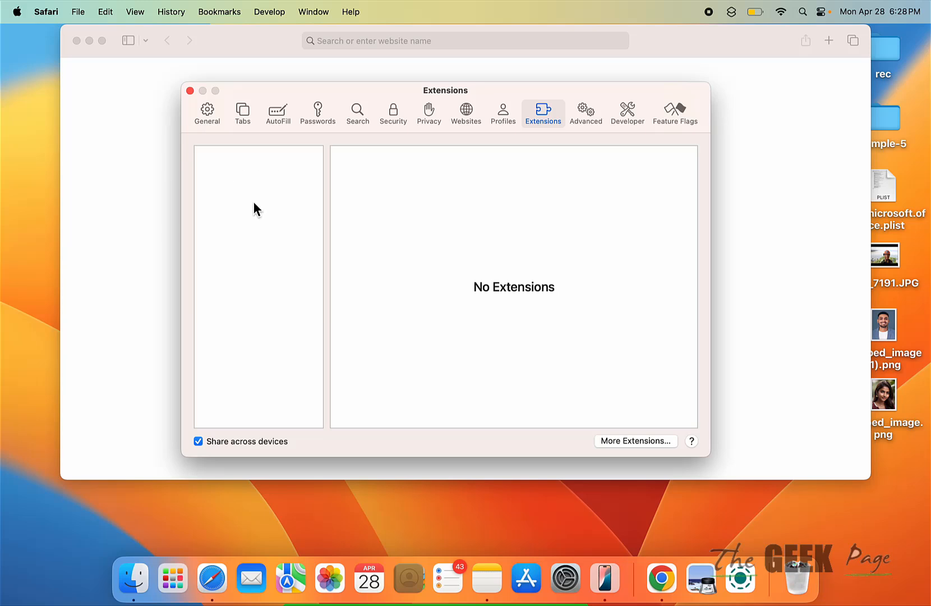
{"action": "mouse_move", "coordinate": [243, 180]}
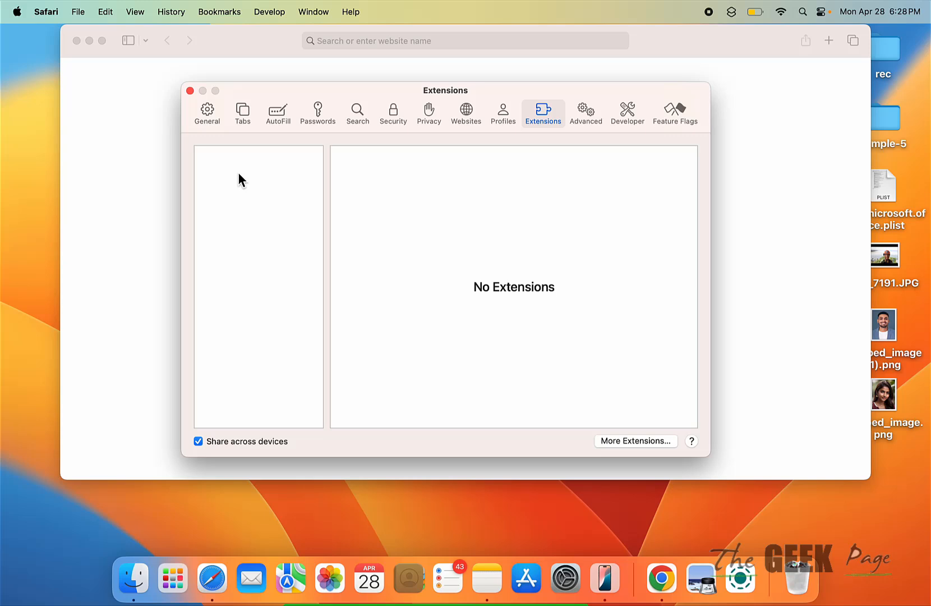
{"action": "mouse_move", "coordinate": [207, 113]}
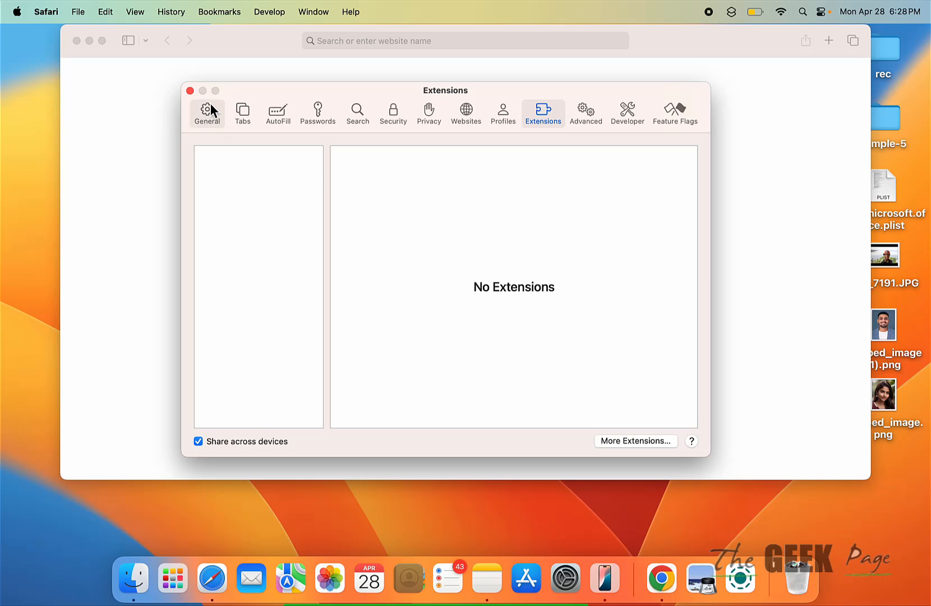
{"action": "mouse_move", "coordinate": [190, 90]}
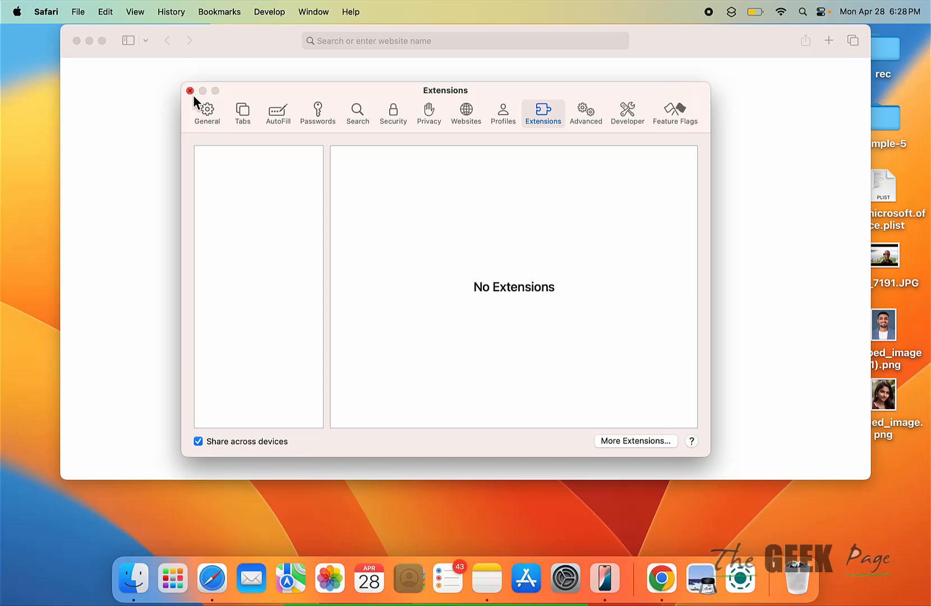
{"action": "left_click", "coordinate": [189, 91]}
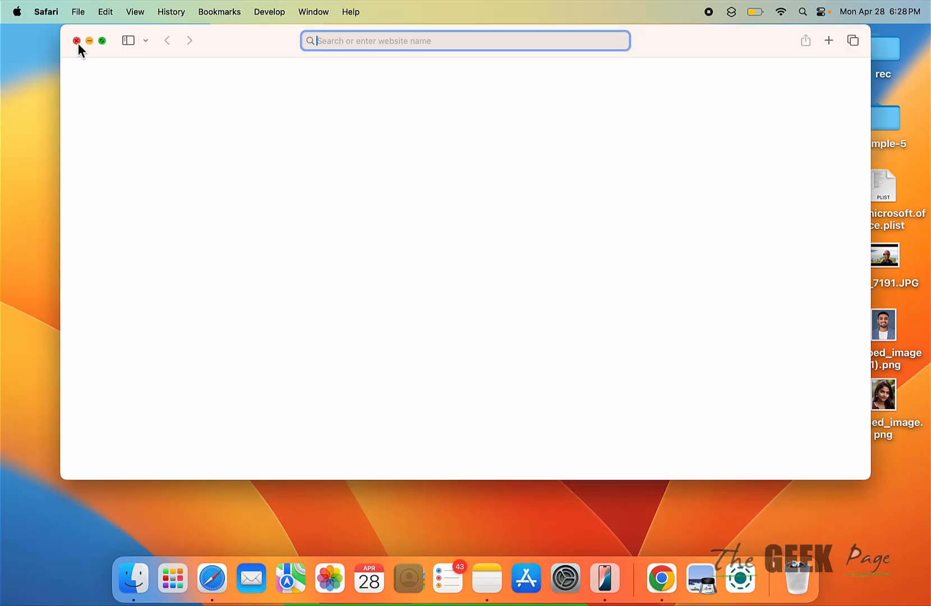
{"action": "left_click", "coordinate": [76, 40]}
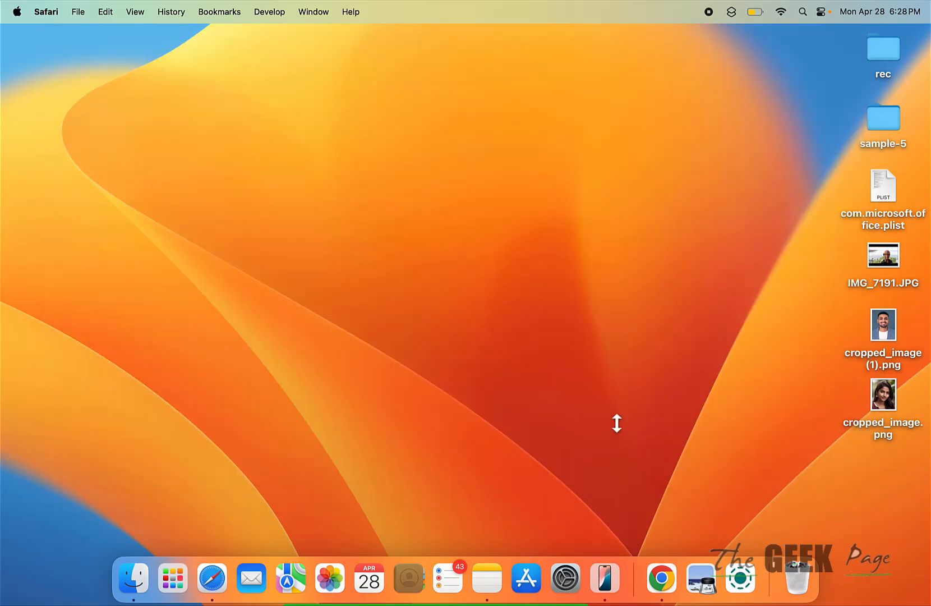